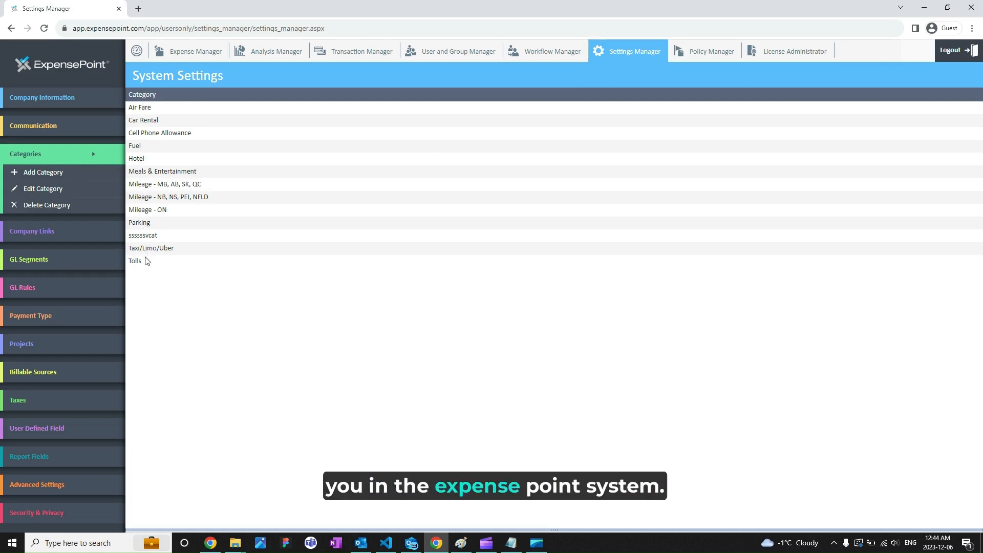
{"action": "mouse_move", "coordinate": [302, 282]}
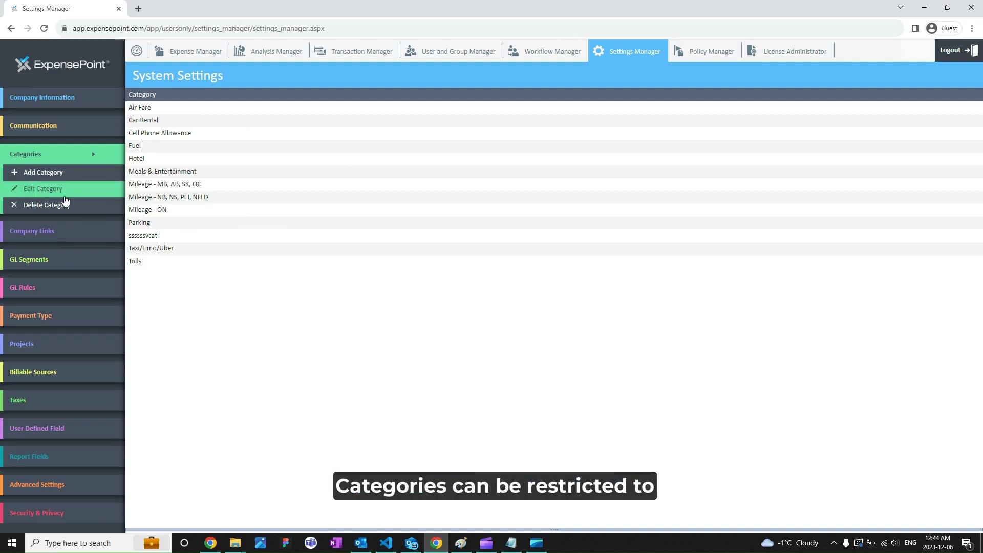
{"action": "mouse_move", "coordinate": [363, 250]}
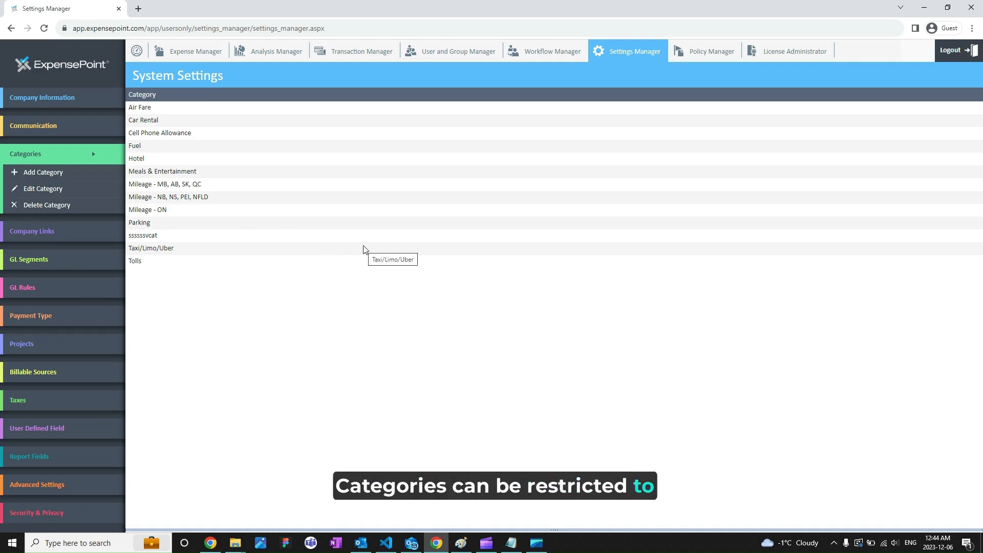